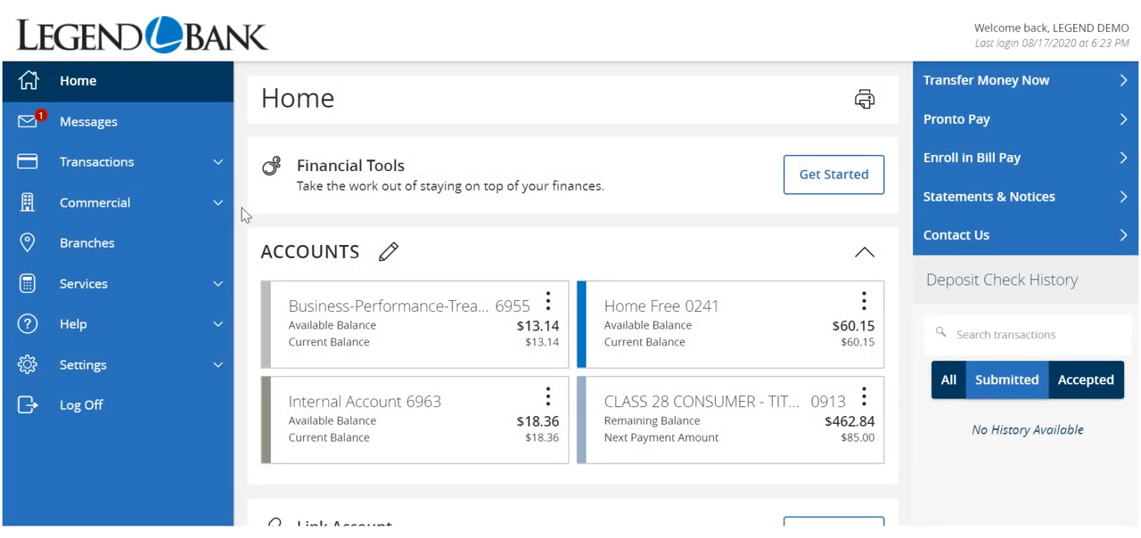
- From Commercial > Payments, start a new ACH Batch payment
click(95, 203)
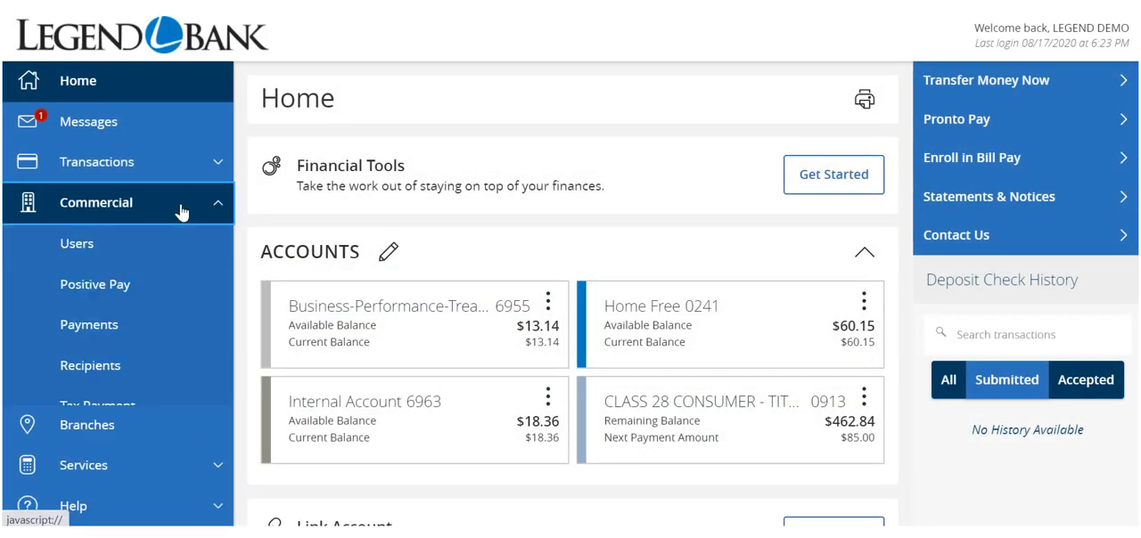
click(88, 325)
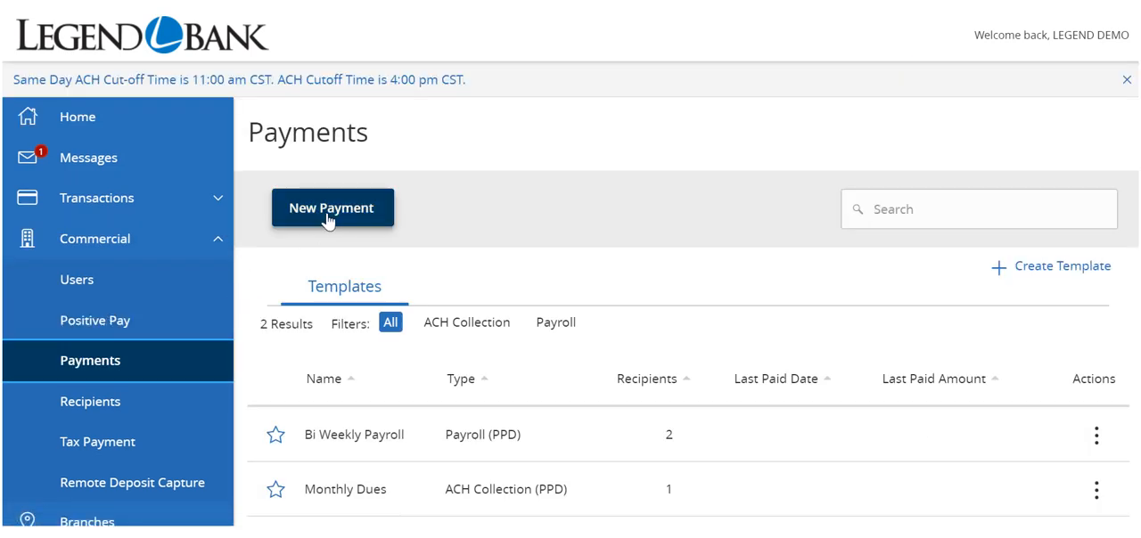
click(333, 208)
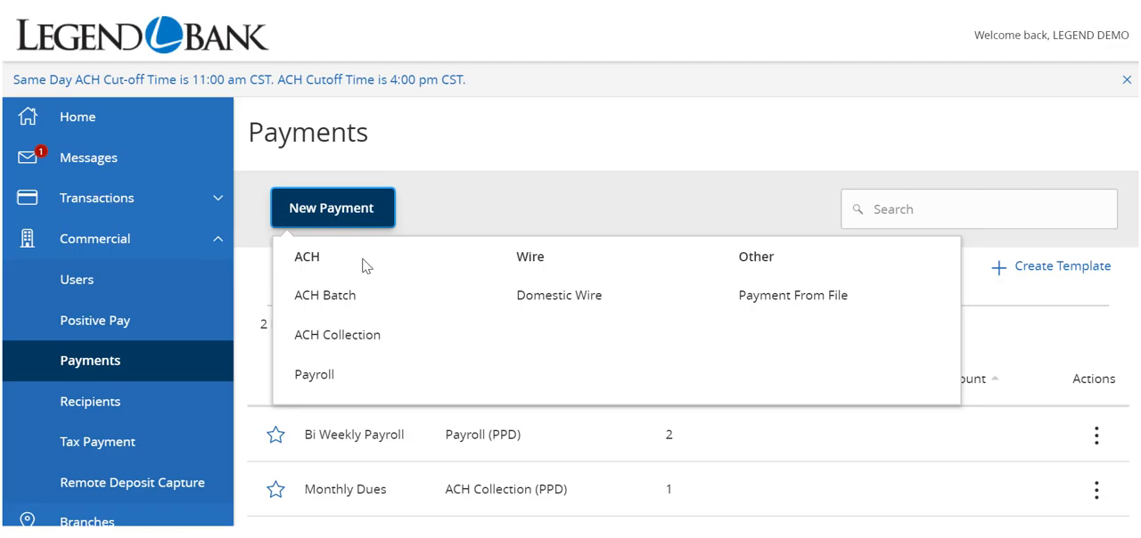
click(325, 295)
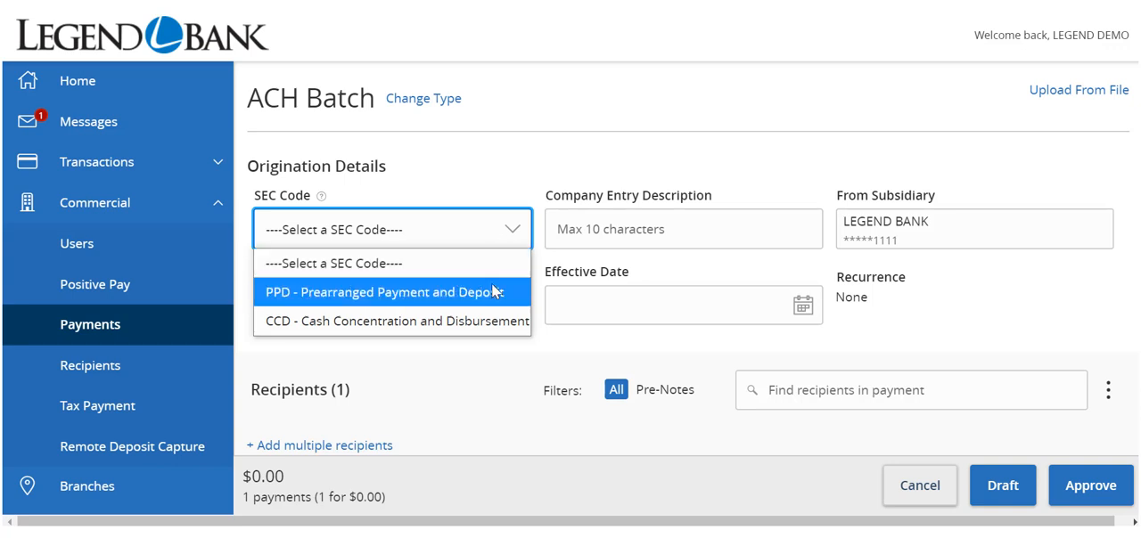
- Set the SEC code to CCD and the company entry description to 'Sample'
click(392, 321)
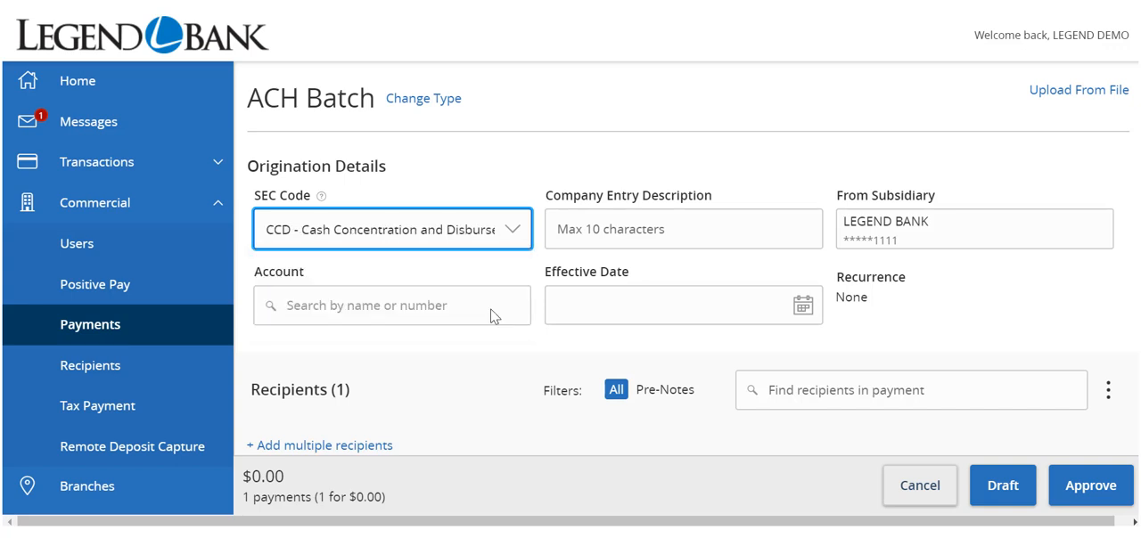
click(683, 228)
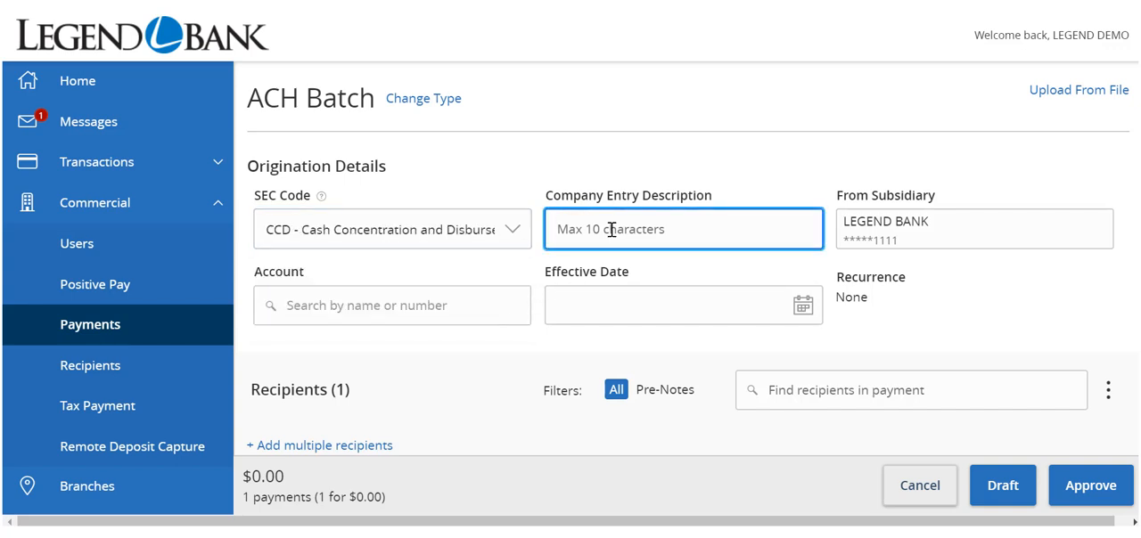
text(Sample)
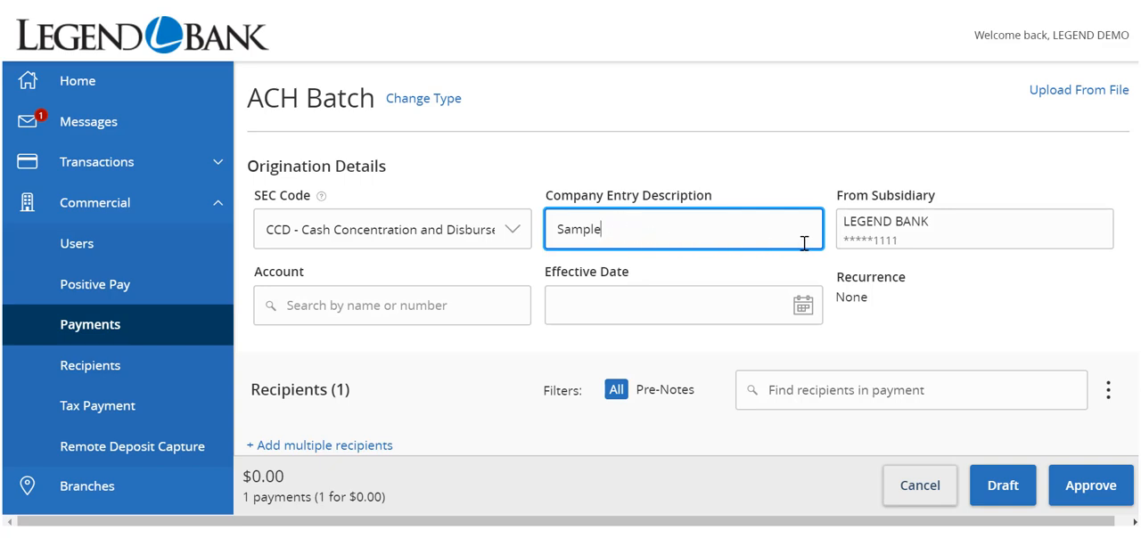
- Choose LEGEND BANK subsidiary, the Business-Performance-Treas Mgmt account and effective date 09/09/2020
click(974, 229)
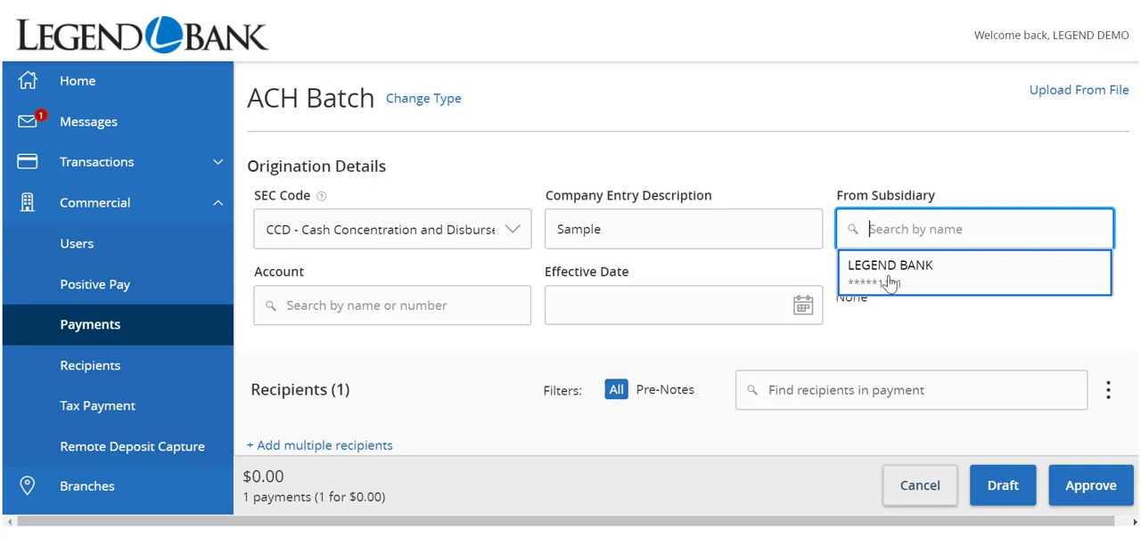
click(889, 272)
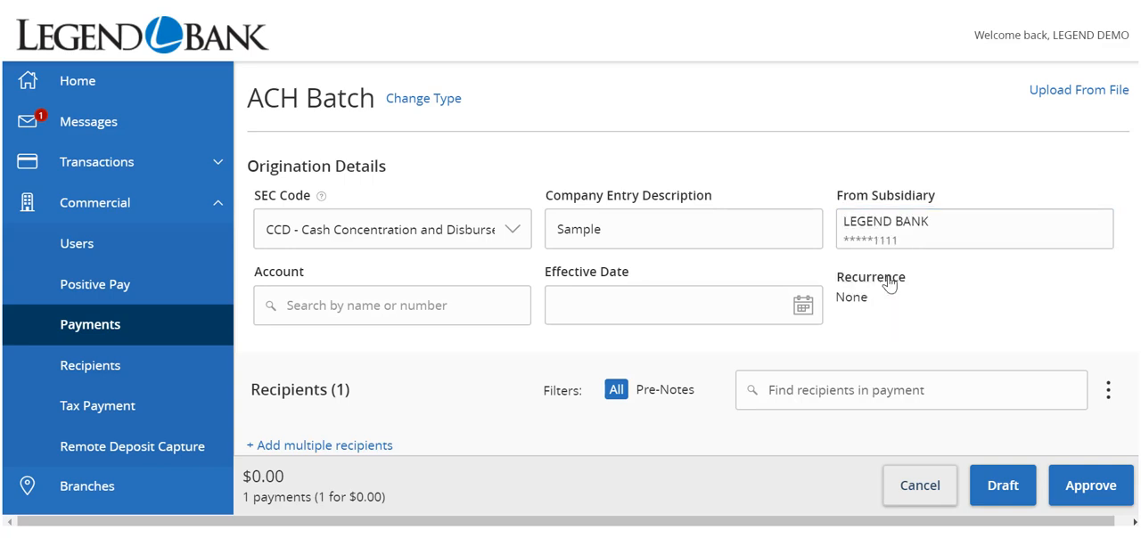
mouse_move(488, 310)
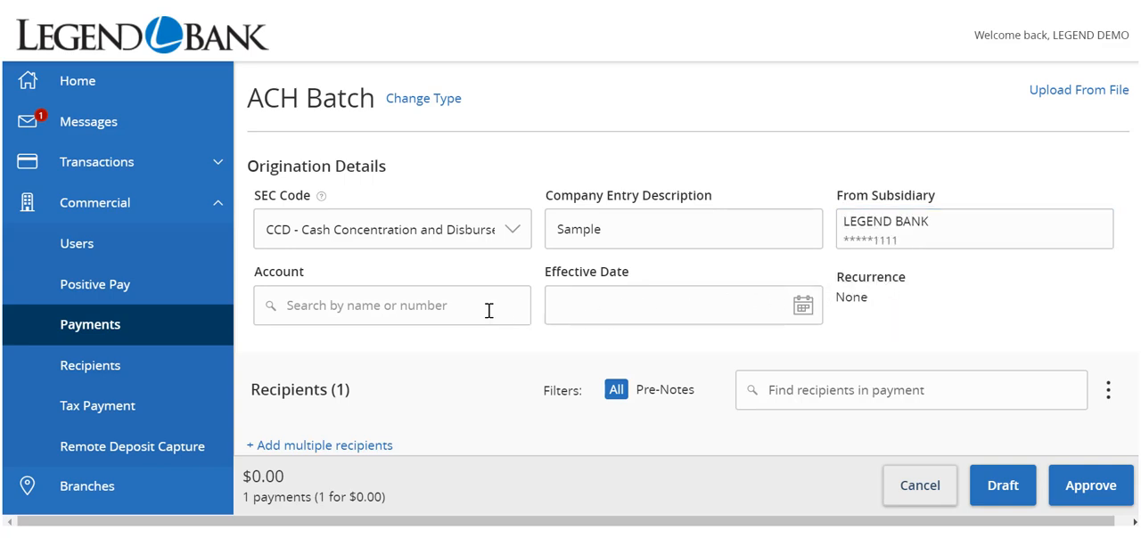
click(392, 304)
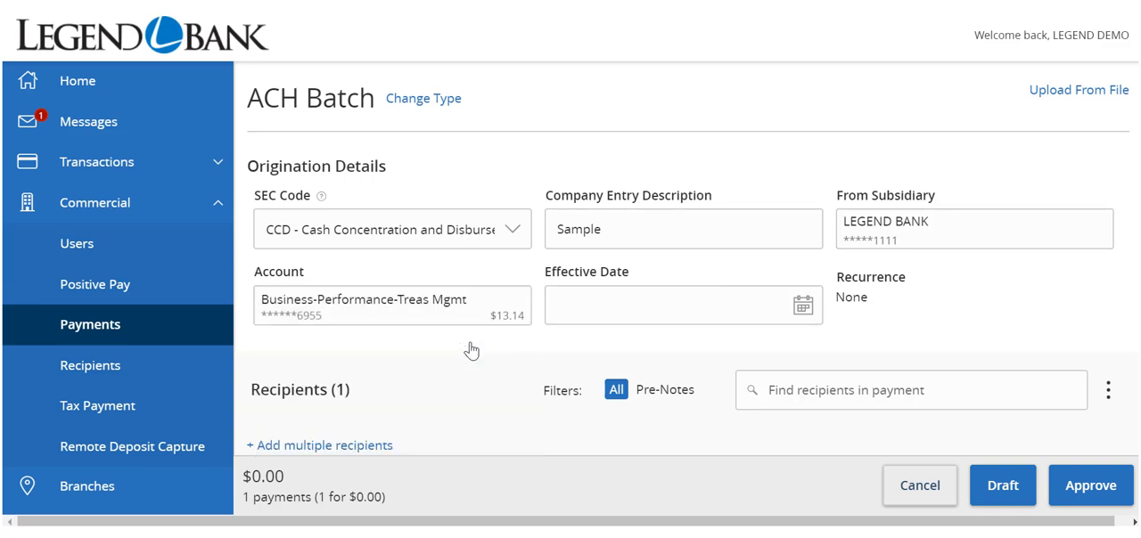
mouse_move(488, 351)
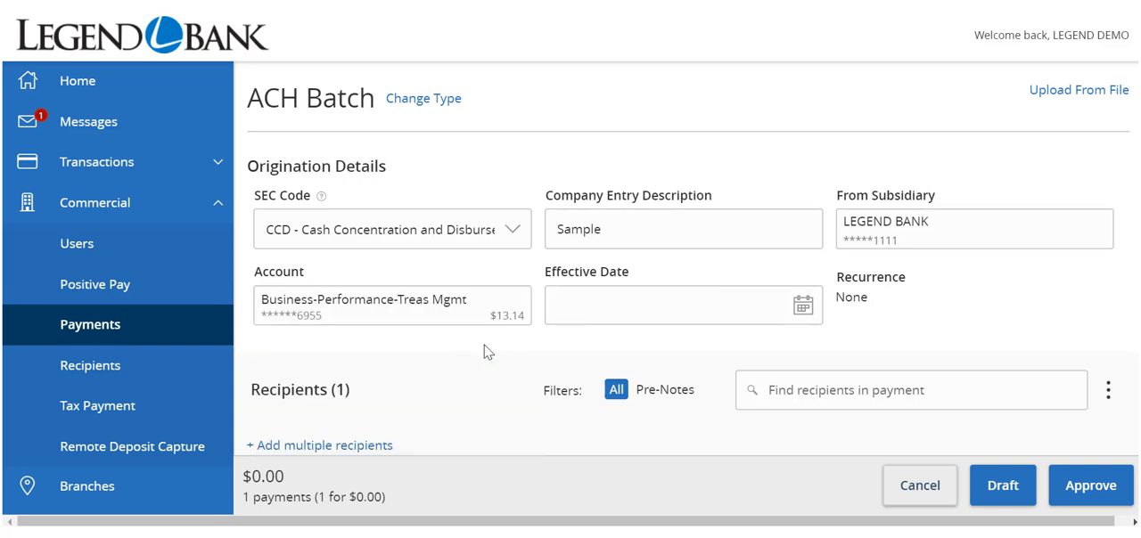
click(684, 306)
text(09/09/2020)
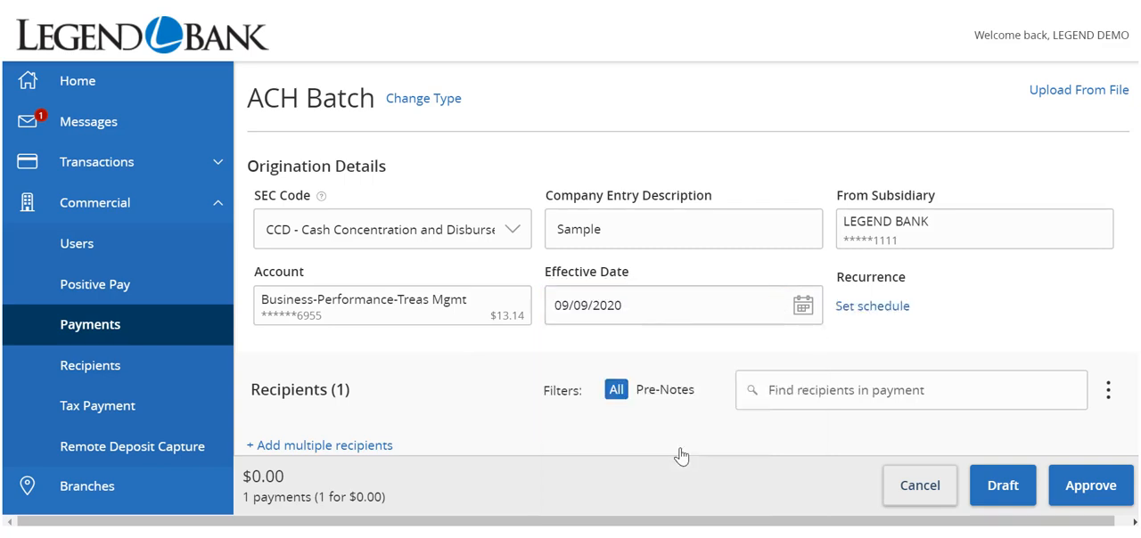
click(674, 304)
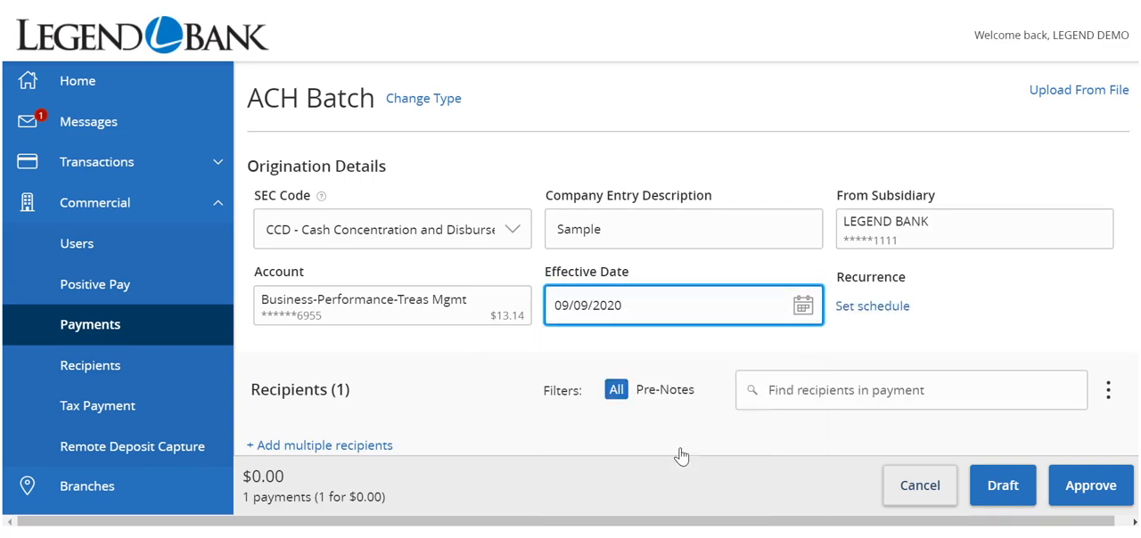
mouse_move(797, 366)
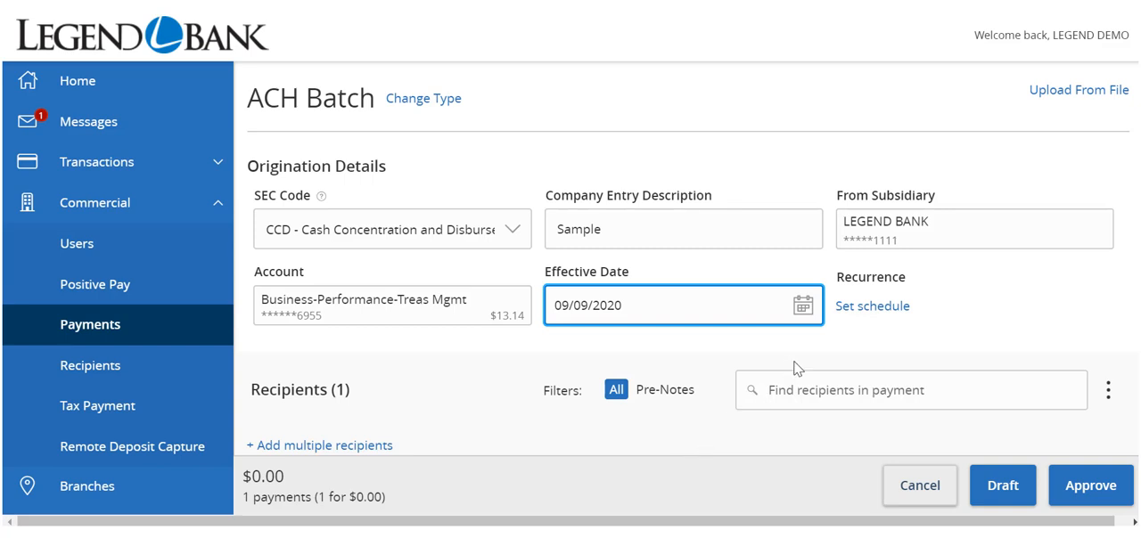
- Schedule the batch to recur monthly, continuing forever until cancelled
click(873, 305)
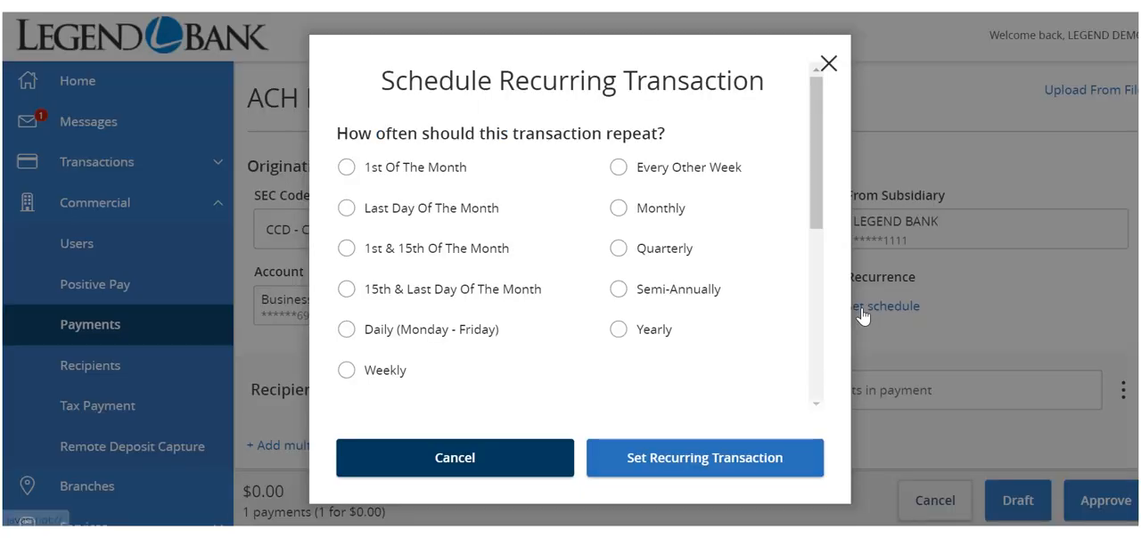
mouse_move(765, 271)
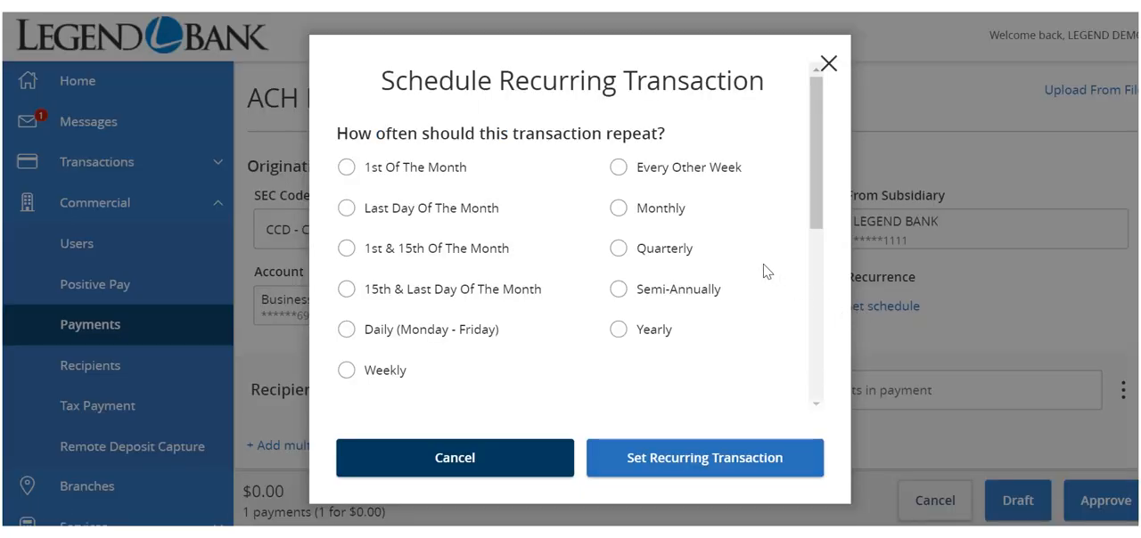
click(618, 208)
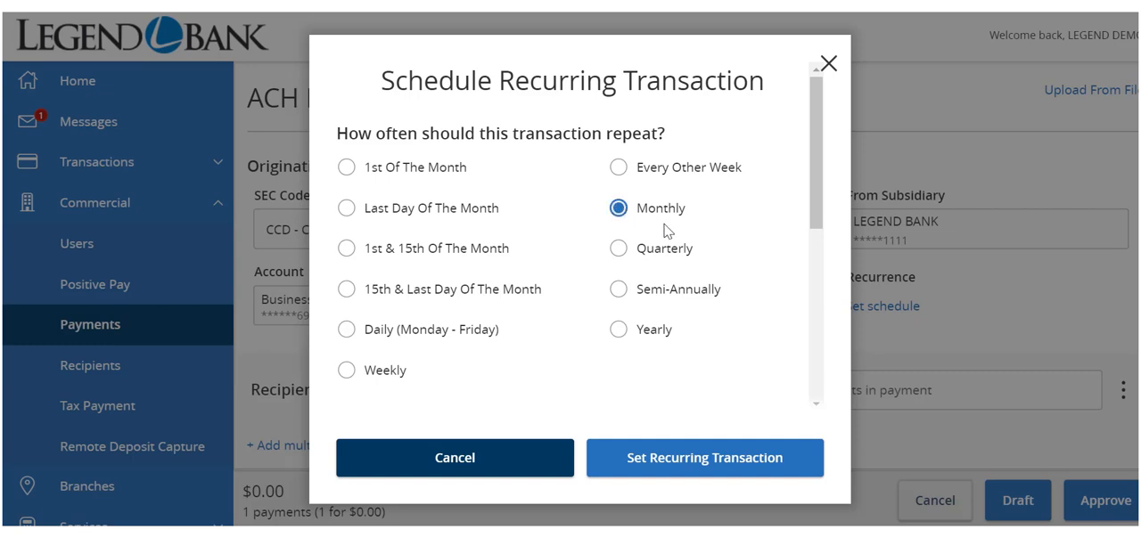
scroll(down, 3)
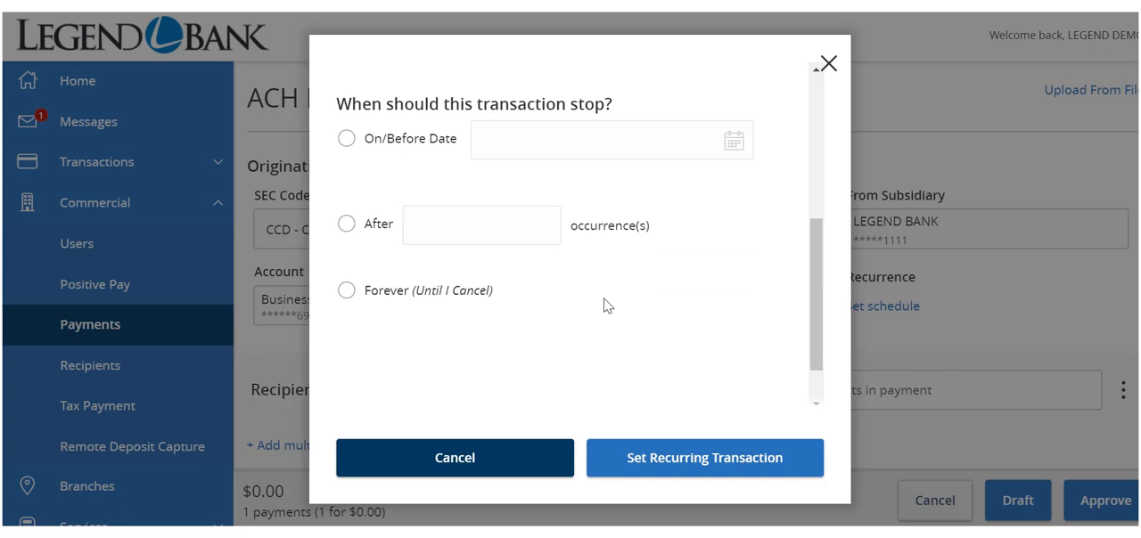
click(347, 139)
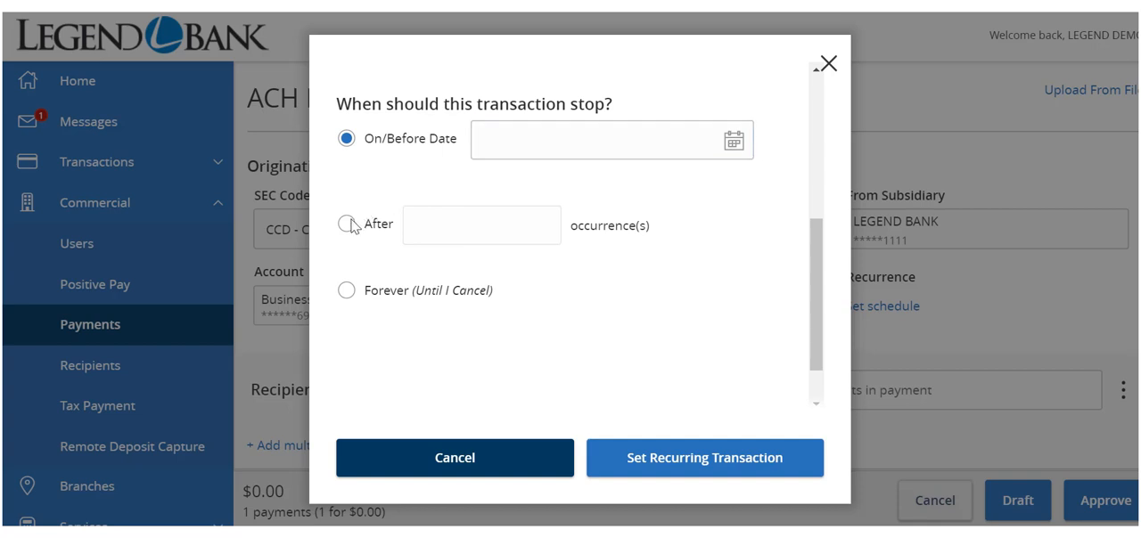
click(346, 223)
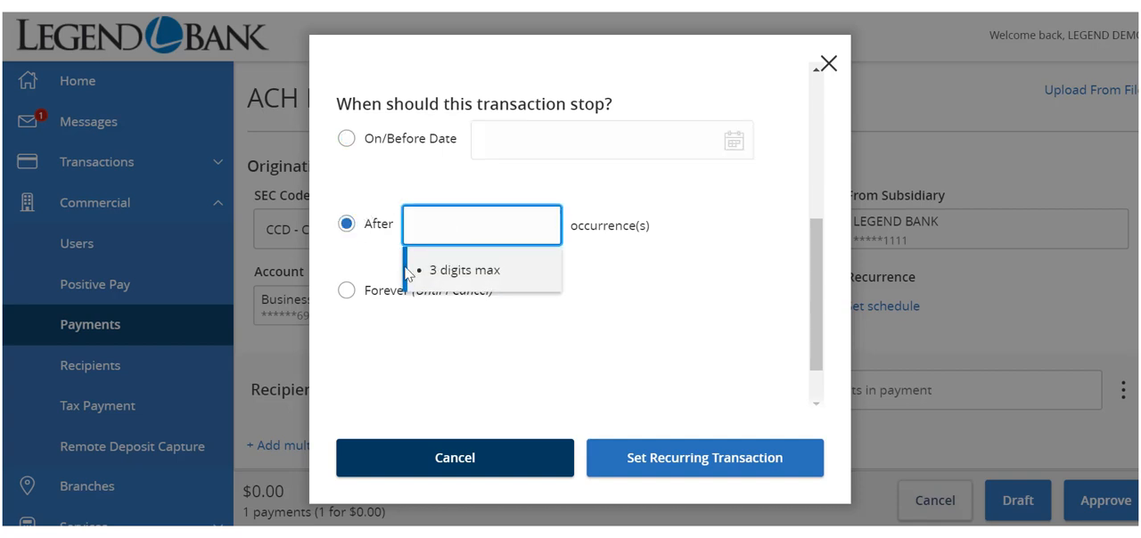
click(346, 290)
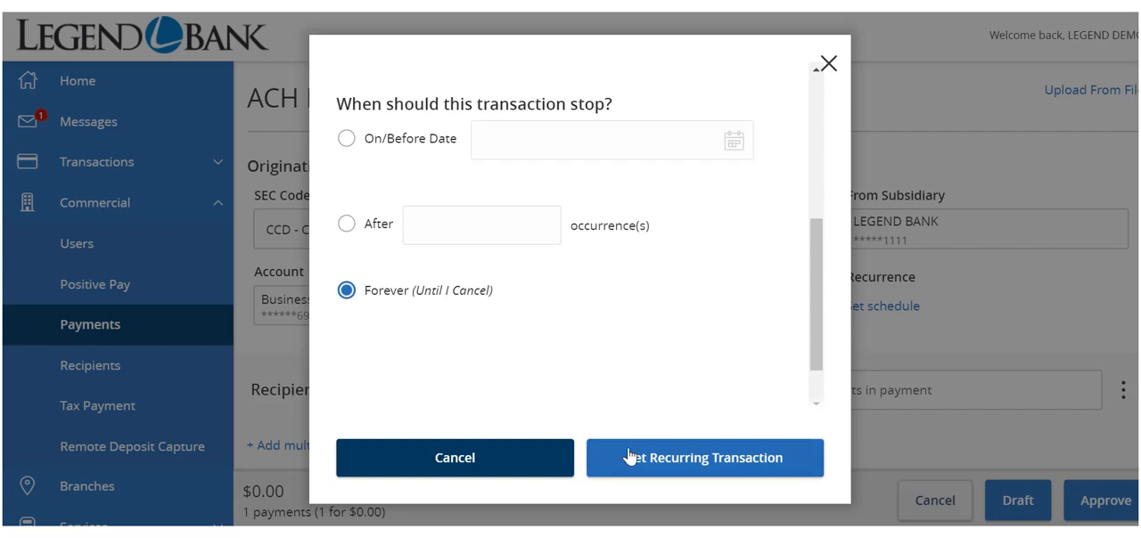
click(704, 457)
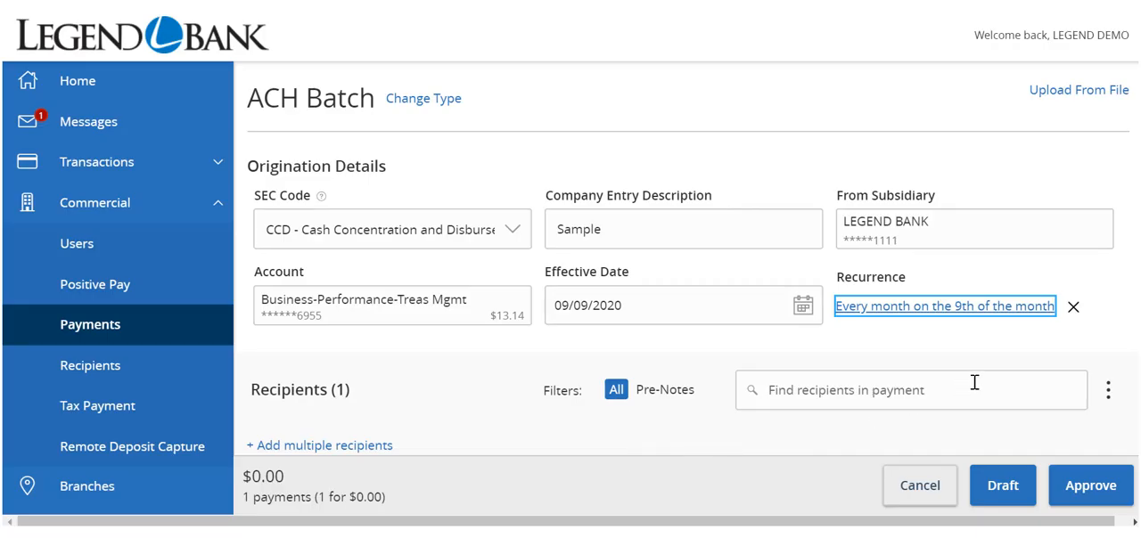
- Add Joe Recipient's checking account 12345 to the row with amount 100.00
scroll(down, 3)
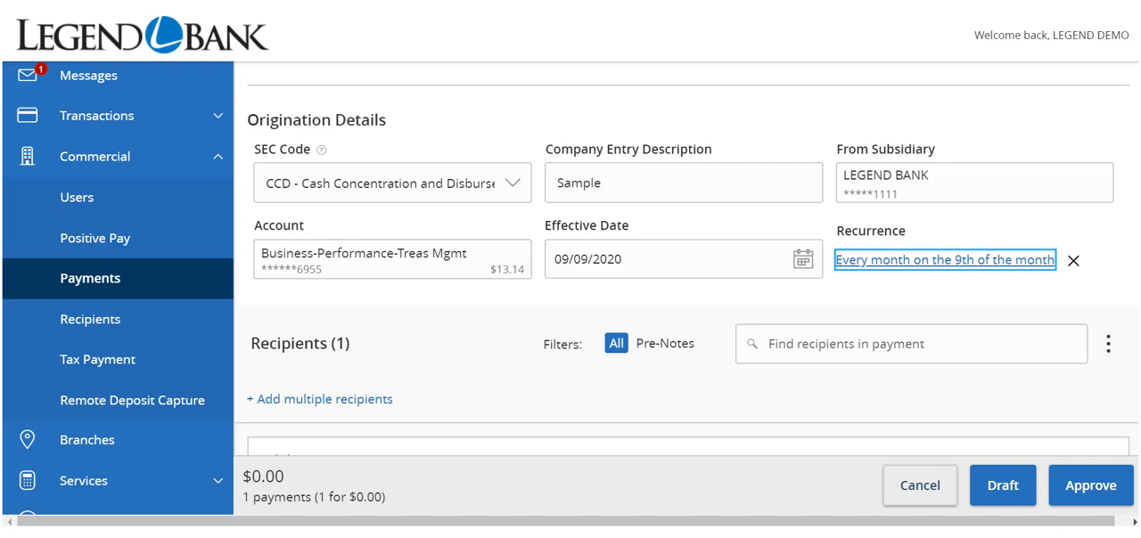
scroll(down, 3)
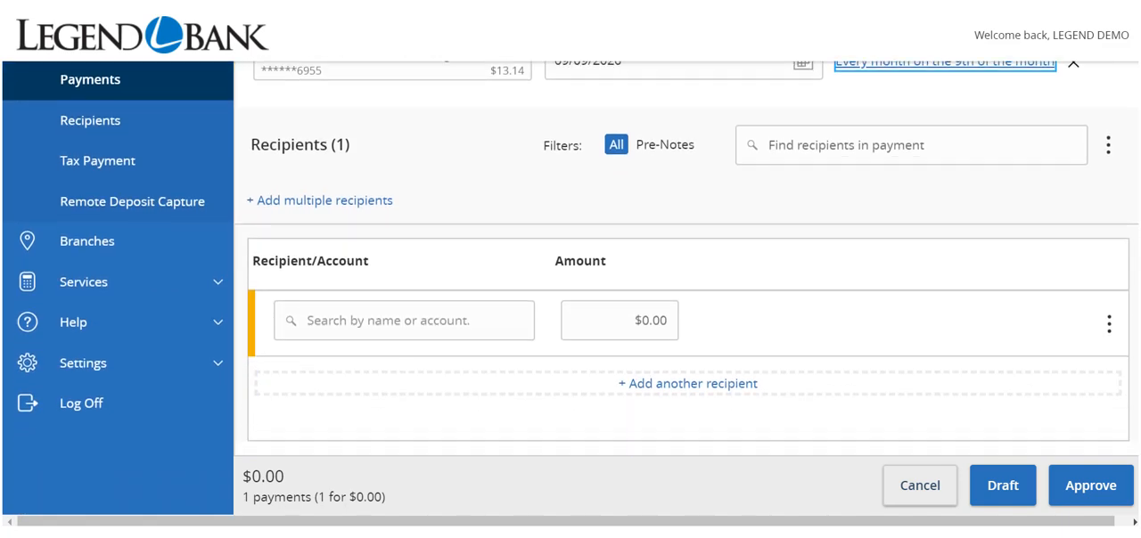
click(403, 320)
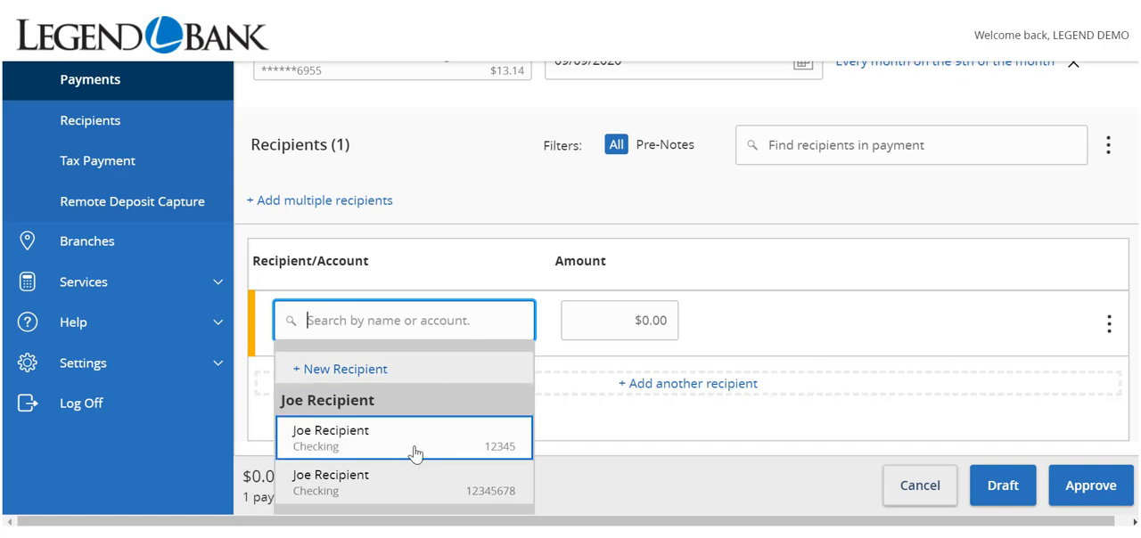
click(403, 444)
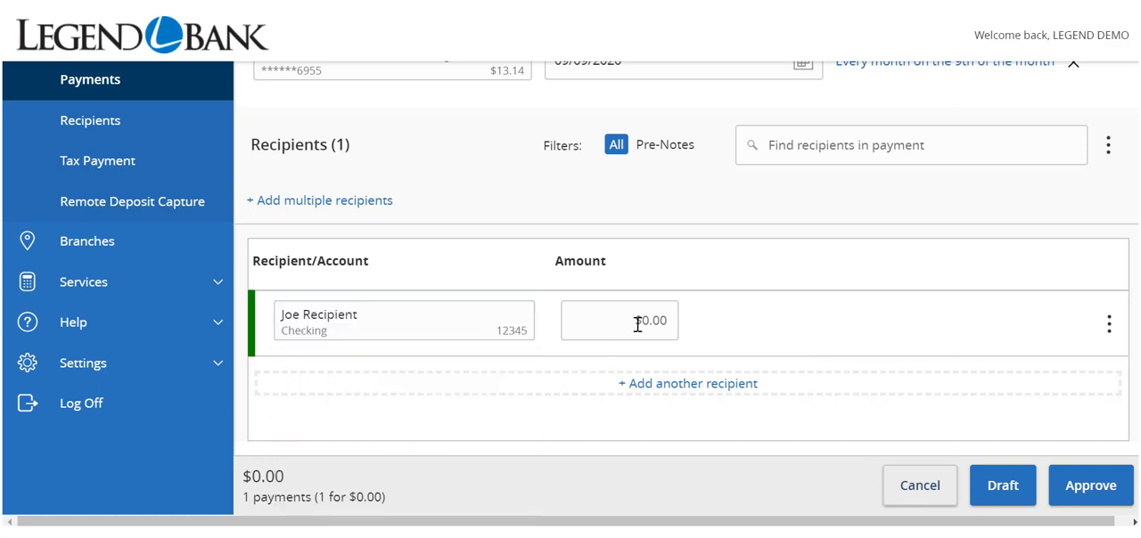
click(637, 320)
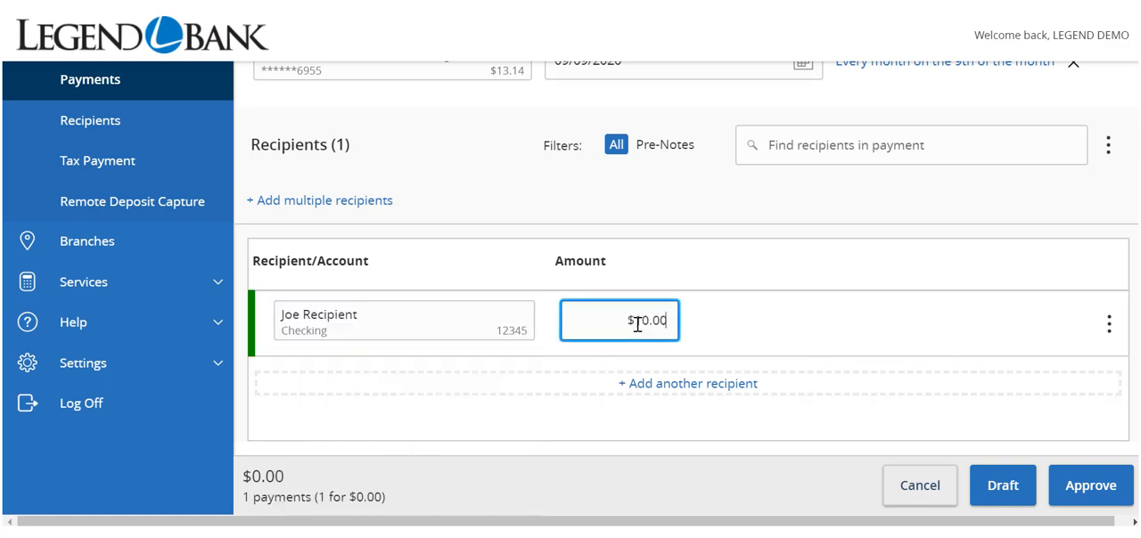
text(100.00)
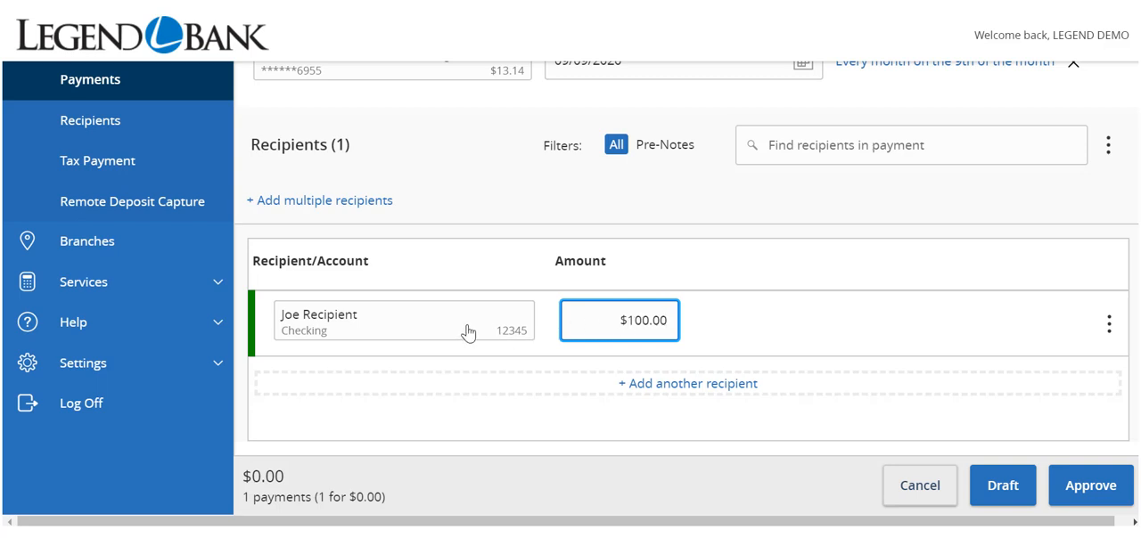
click(401, 321)
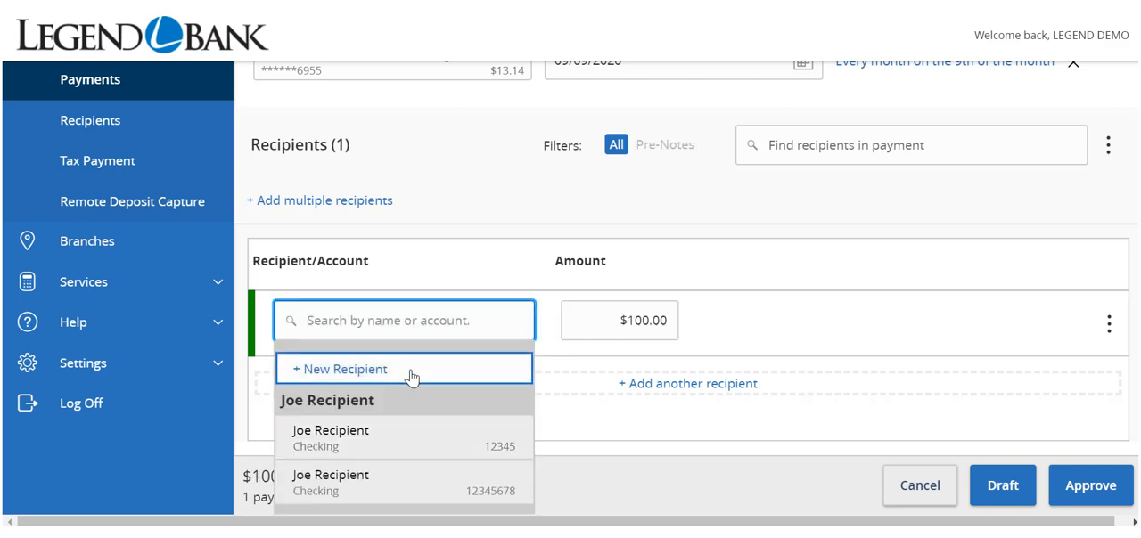
mouse_move(410, 376)
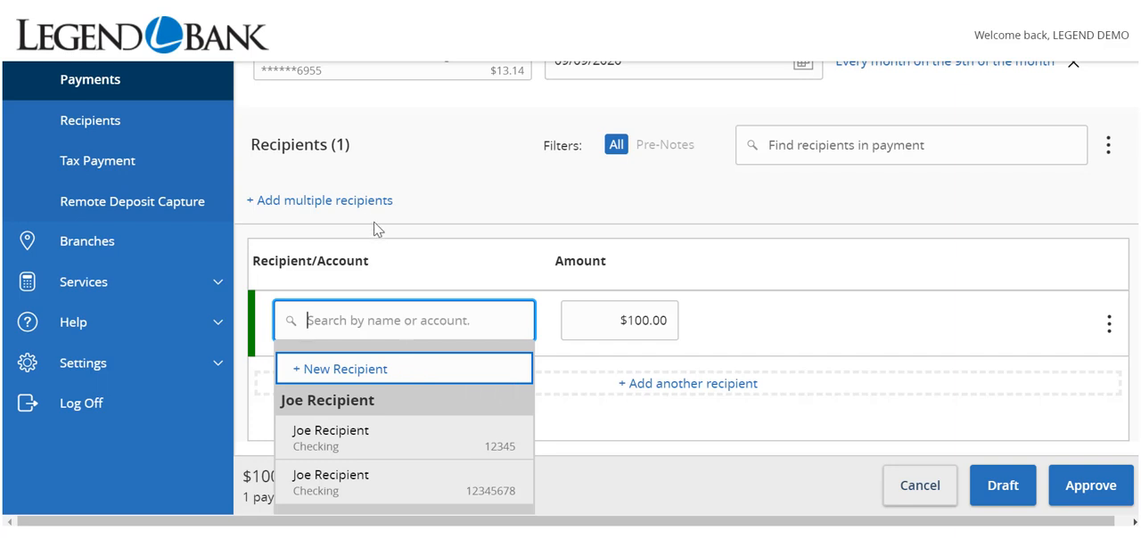
- In the multiple-recipients list, tick Sally Recipient's checking account for adding
click(319, 200)
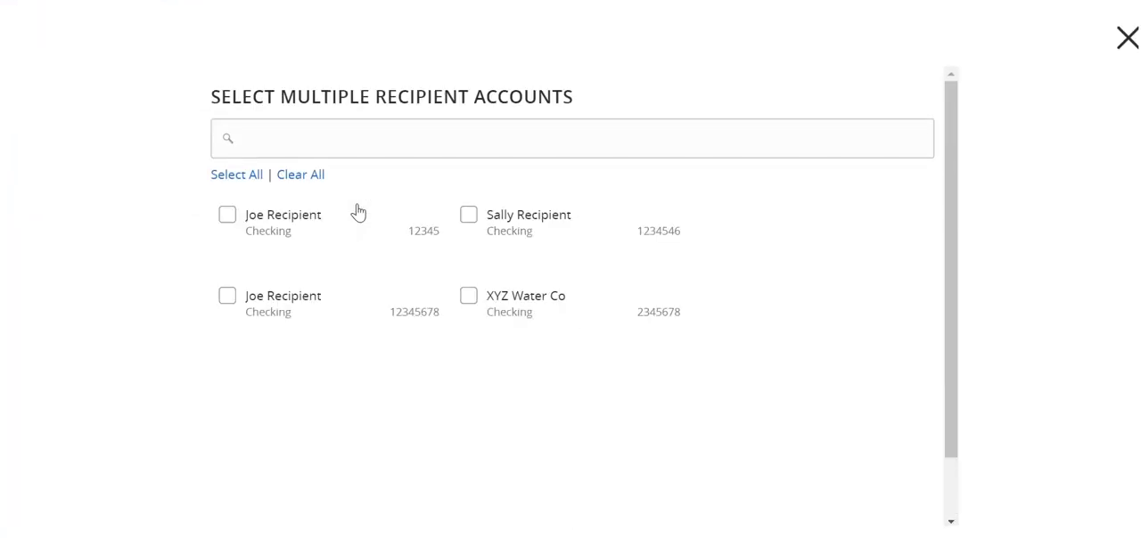
mouse_move(415, 279)
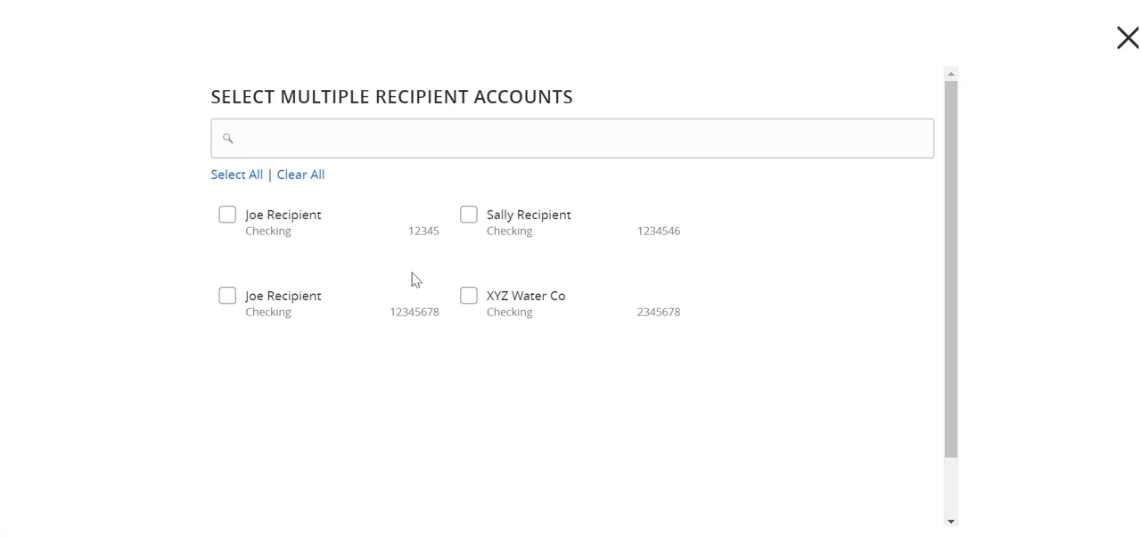
click(468, 215)
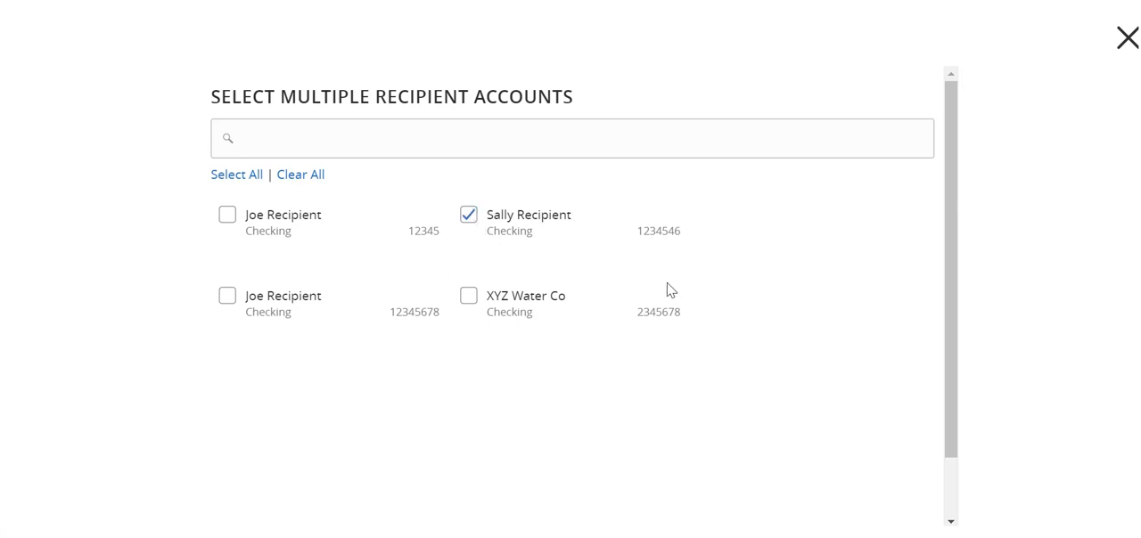
scroll(down, 3)
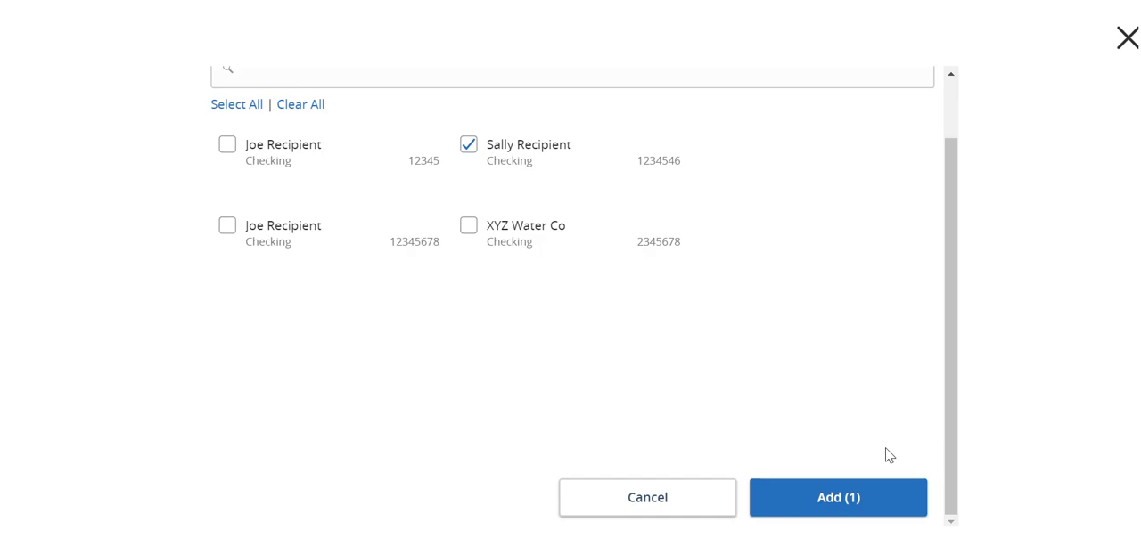